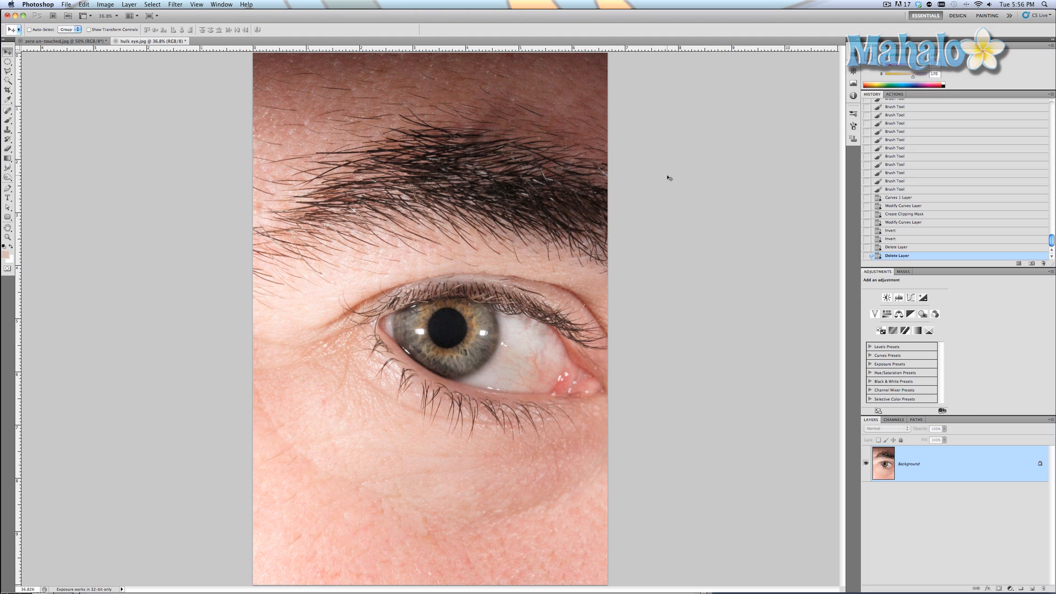
mouse_move(1018, 562)
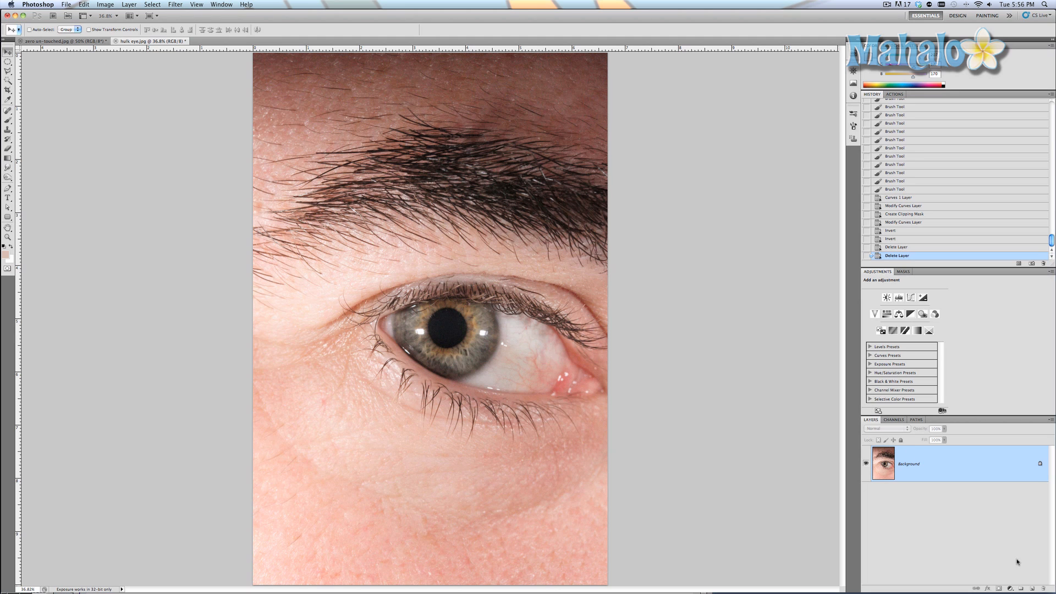
- Add a new empty layer above the eye photo and dismiss the Layer Style dialog
left_click(1032, 588)
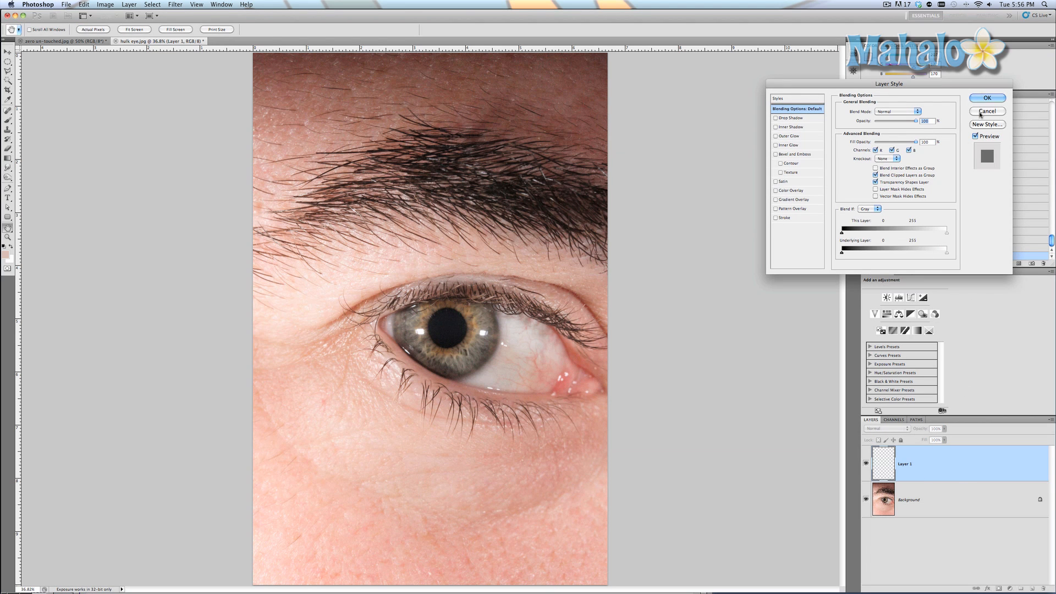
left_click(986, 111)
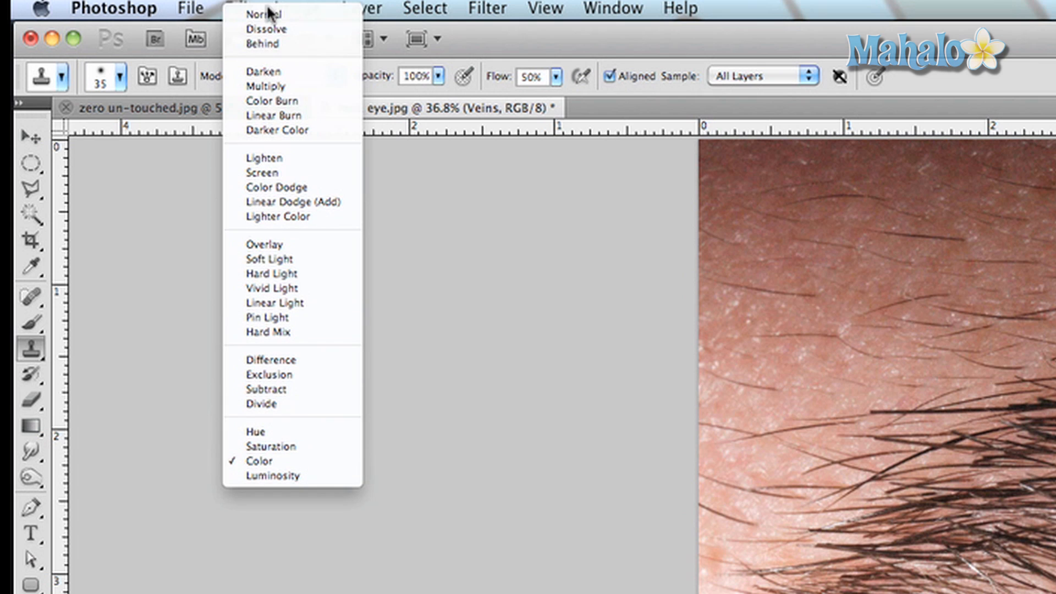
mouse_move(273, 461)
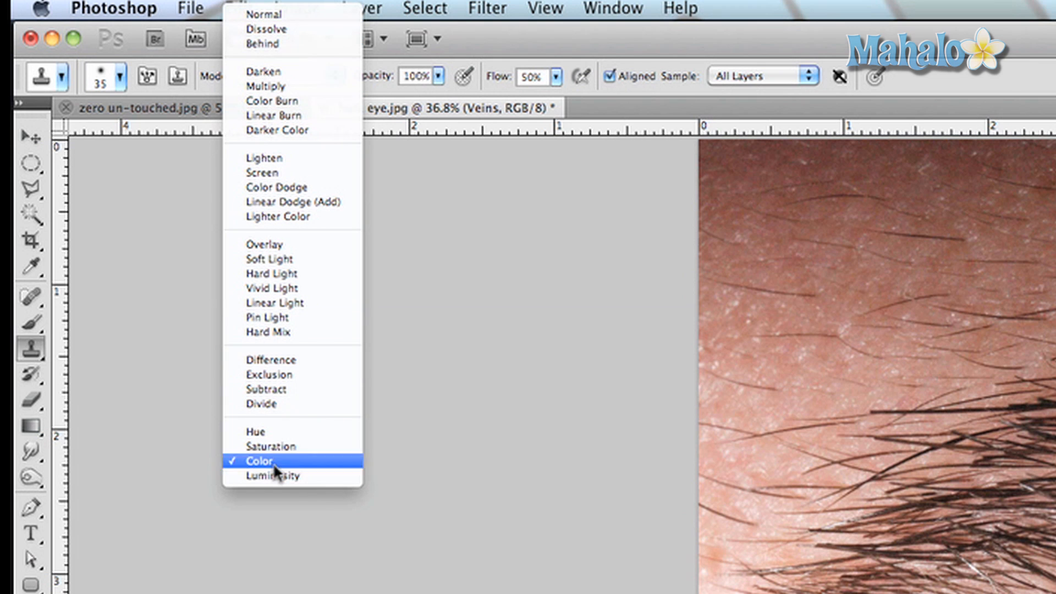
- Set the Clone Stamp blending mode to Color
left_click(259, 460)
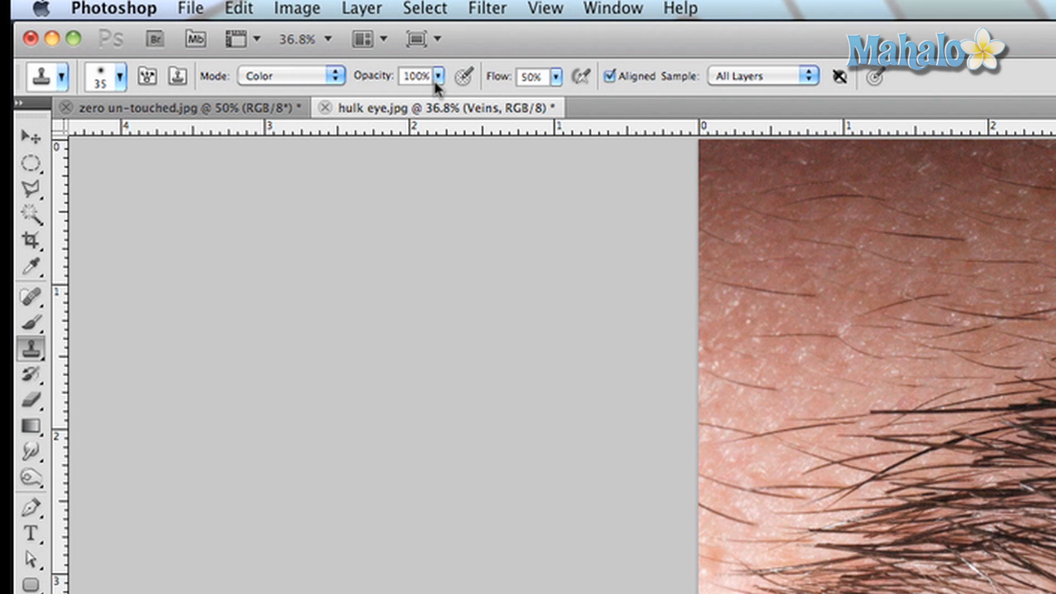
mouse_move(521, 74)
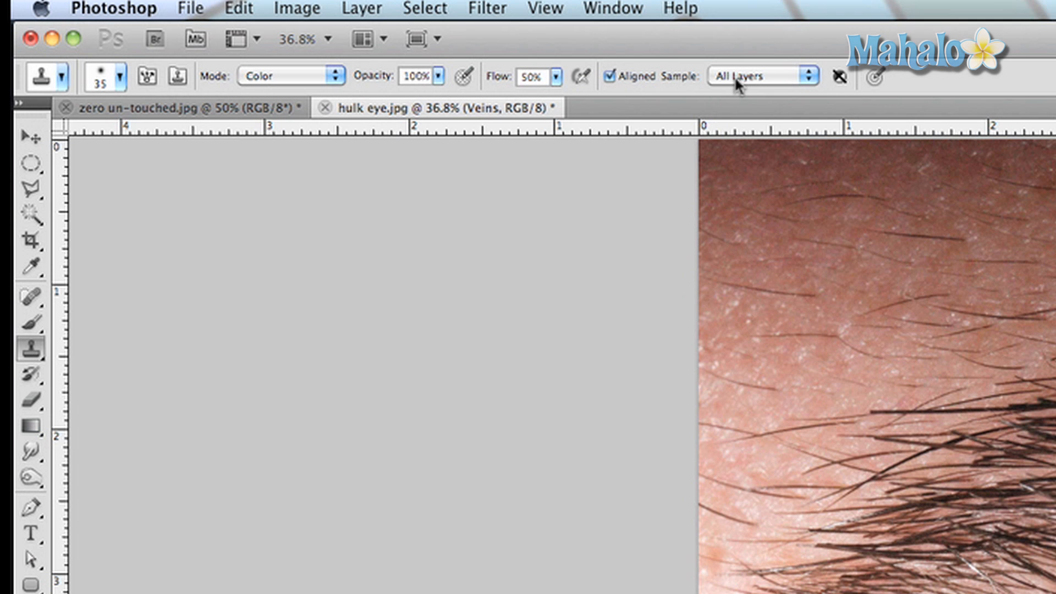
mouse_move(567, 339)
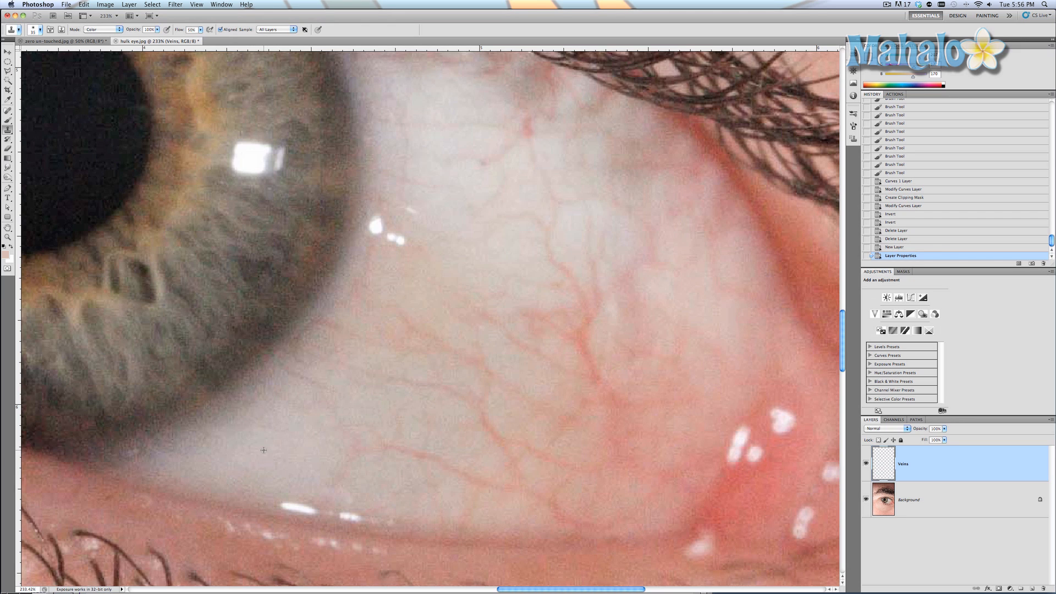
mouse_move(335, 468)
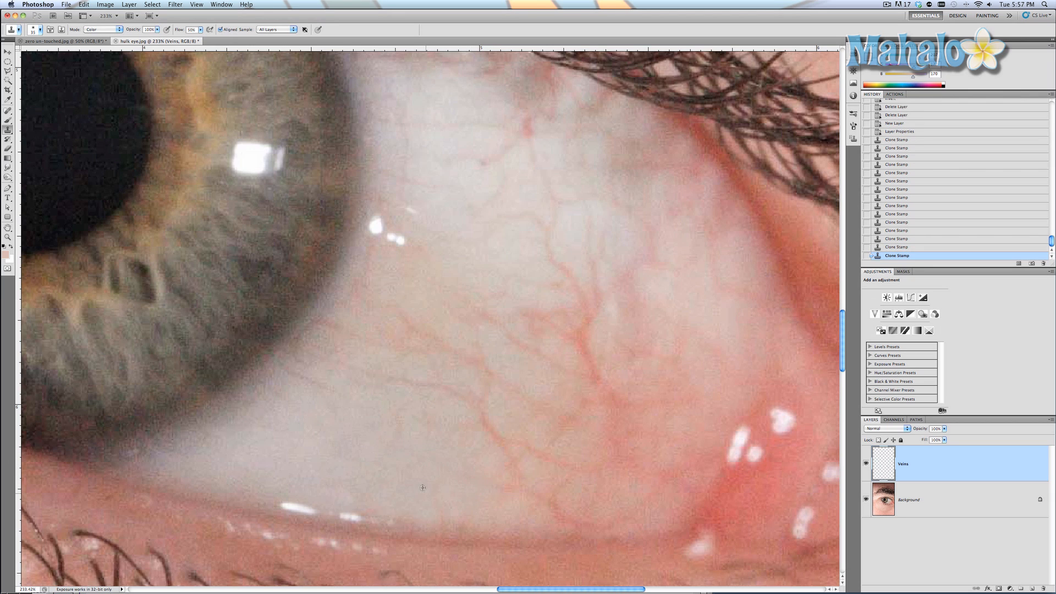
mouse_move(428, 436)
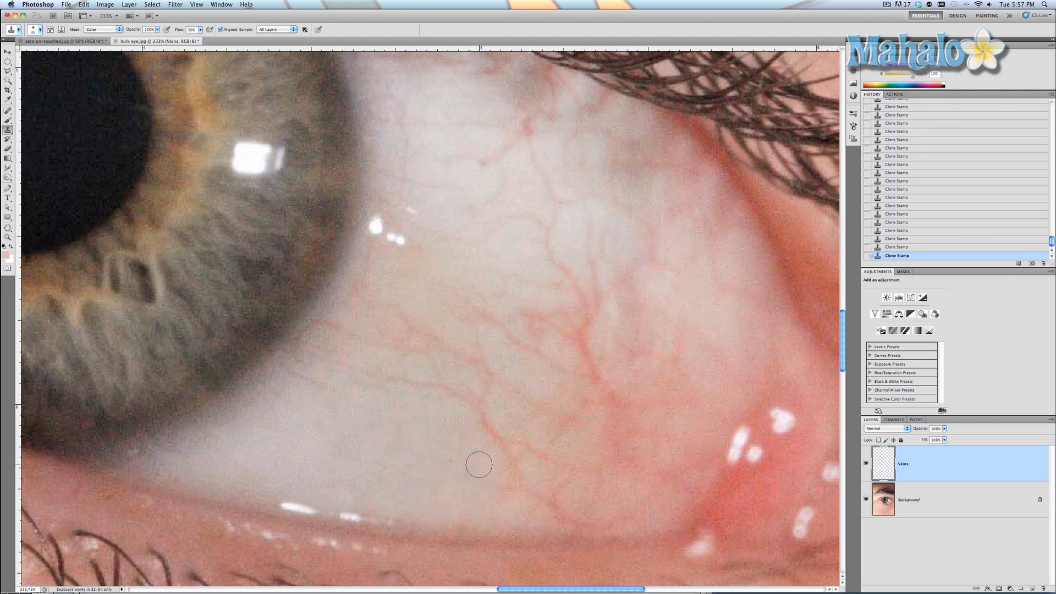
mouse_move(323, 386)
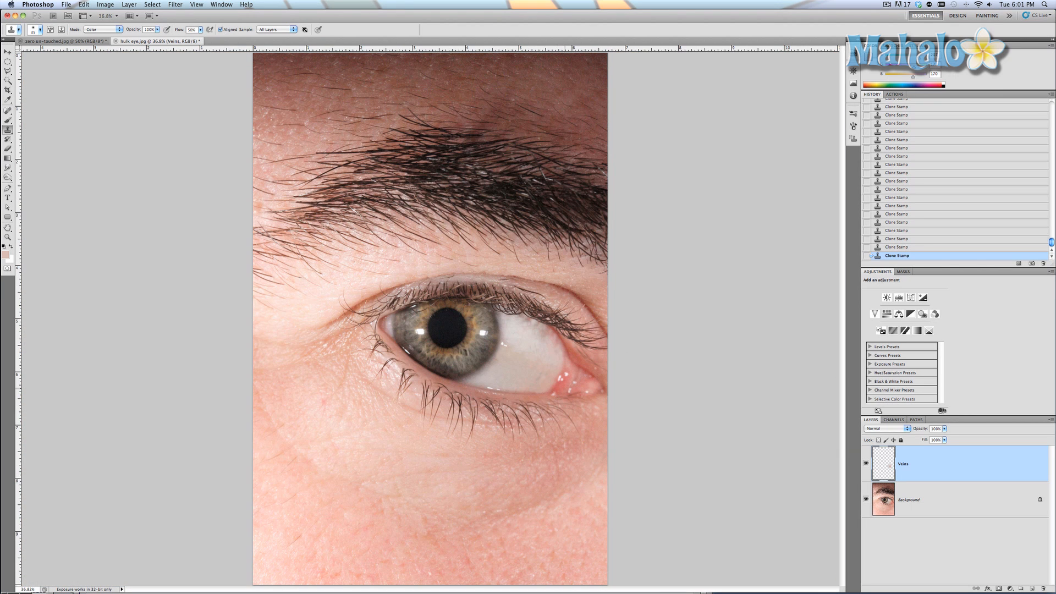
- Switch to the Brush tool for painting
left_click(867, 463)
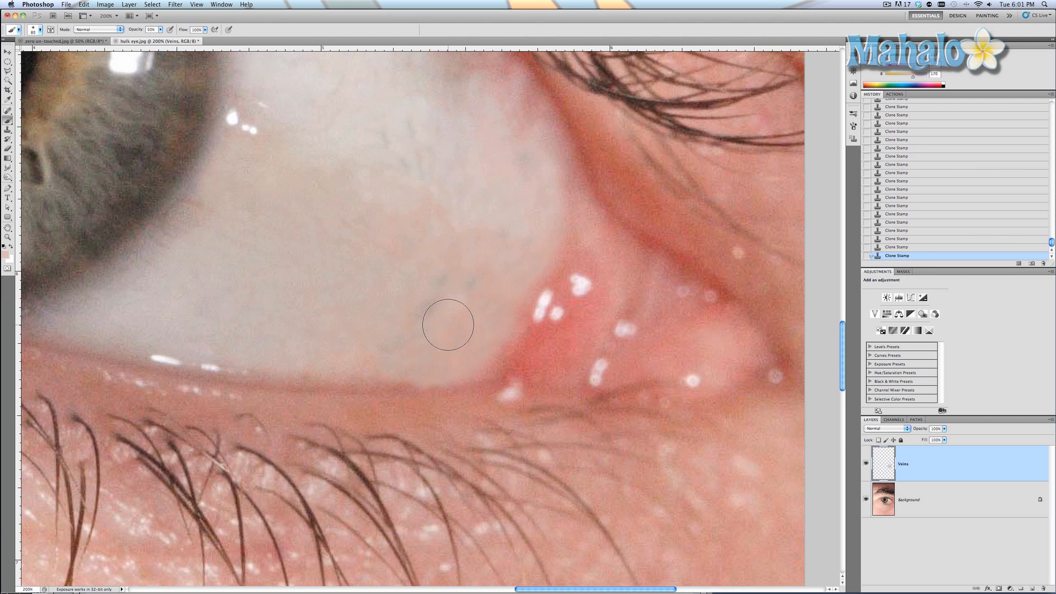
mouse_move(30, 182)
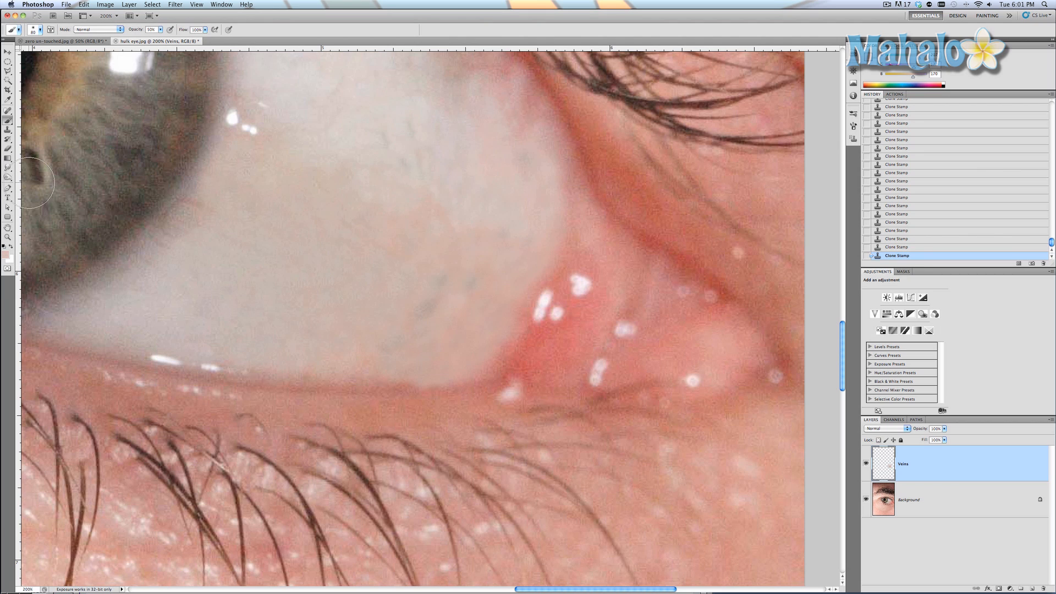
mouse_move(363, 223)
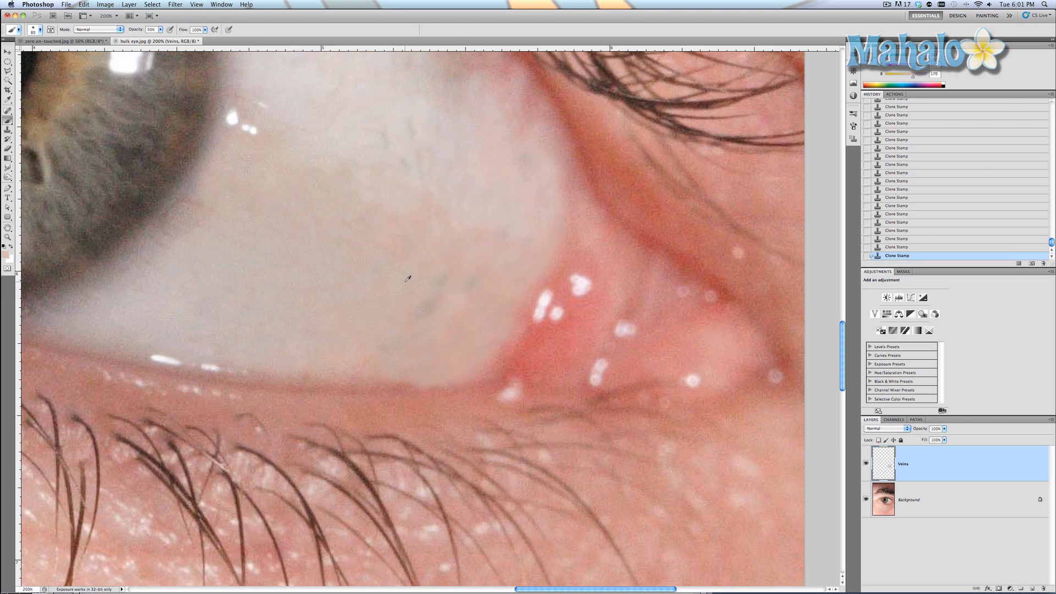
- Paint over the leftover eye-white blotches, then hide the Veins layer to compare
left_click(428, 310)
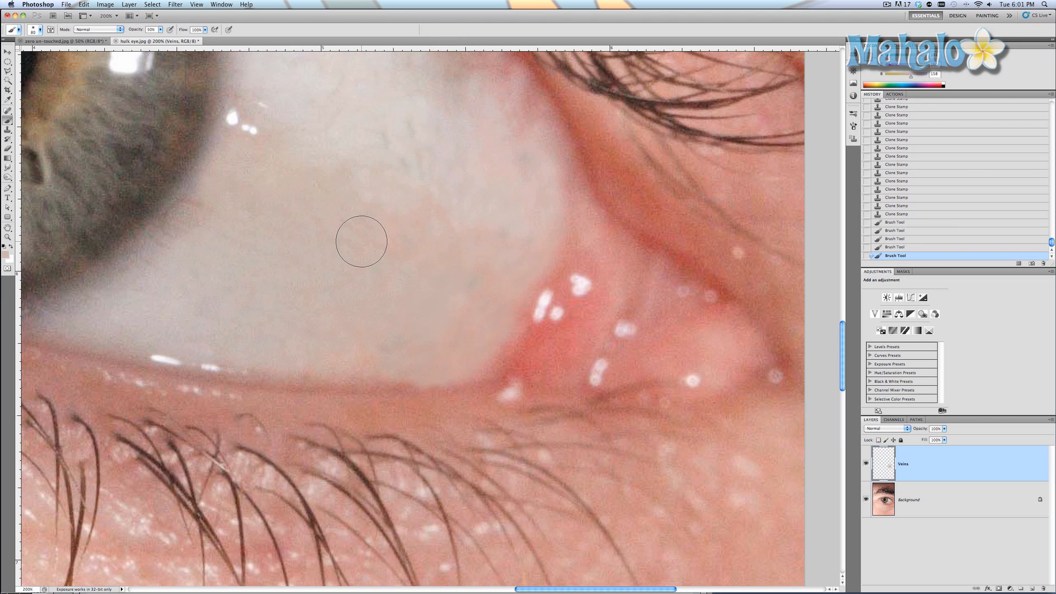
mouse_move(373, 300)
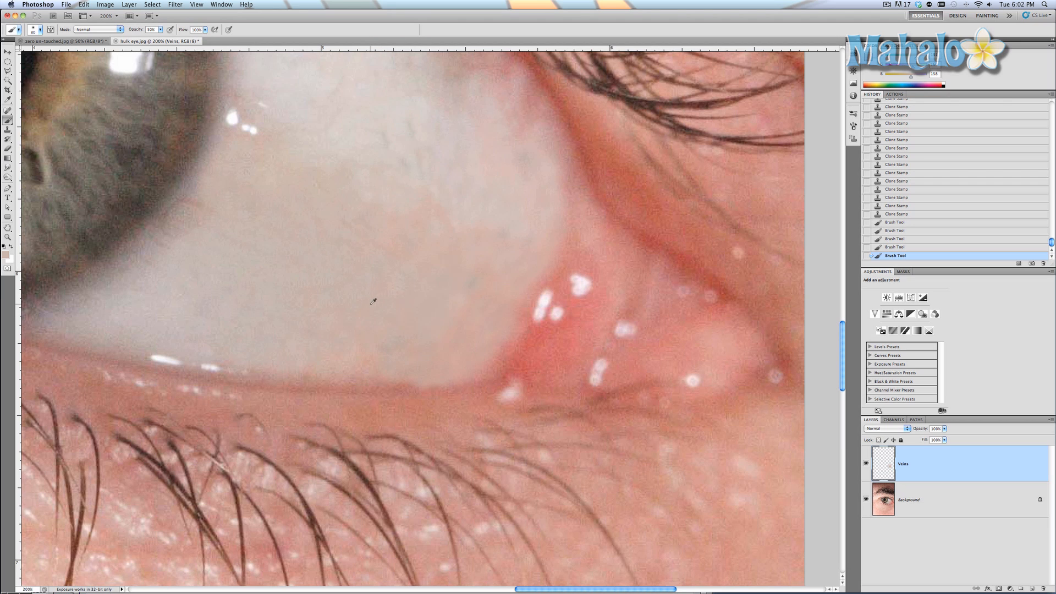
mouse_move(458, 274)
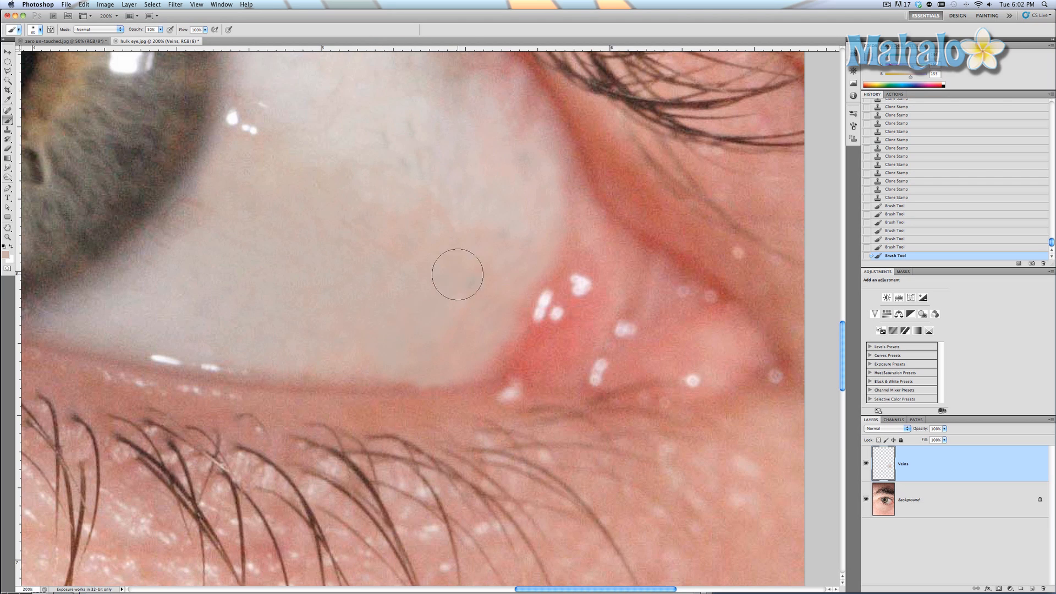
mouse_move(315, 154)
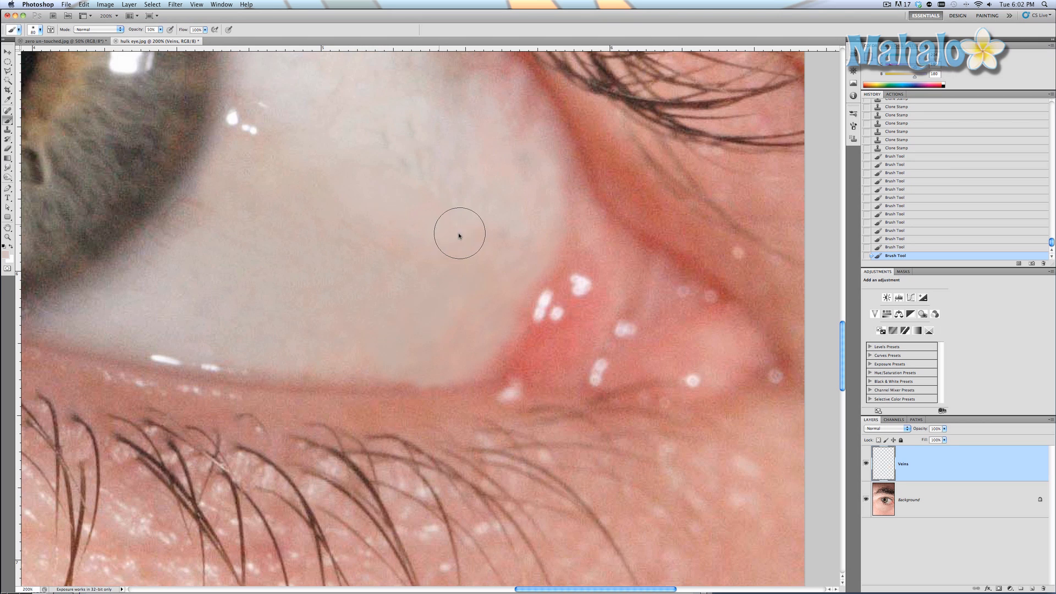
mouse_move(429, 156)
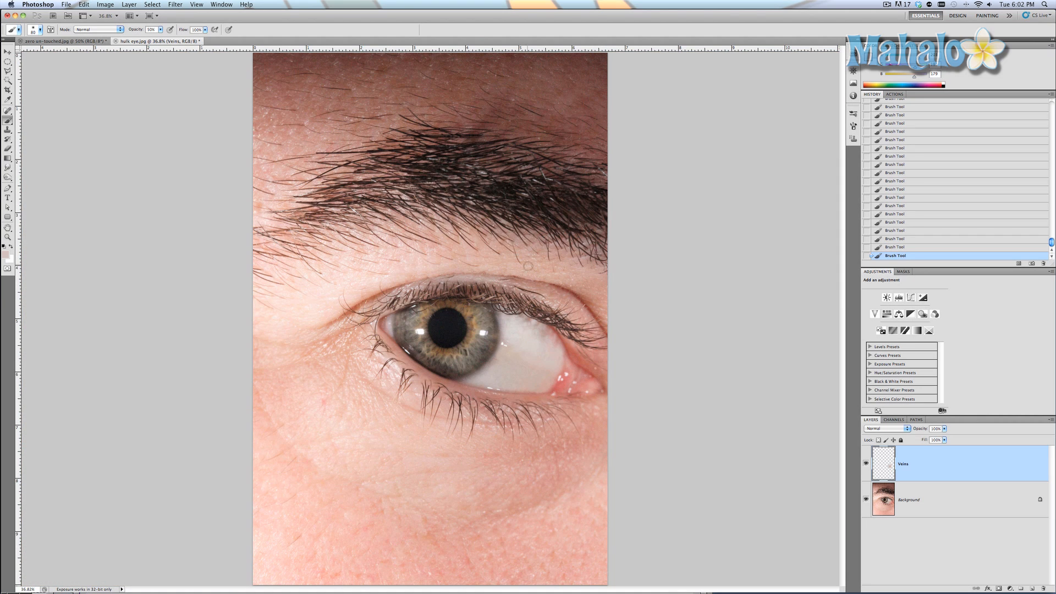
left_click(867, 463)
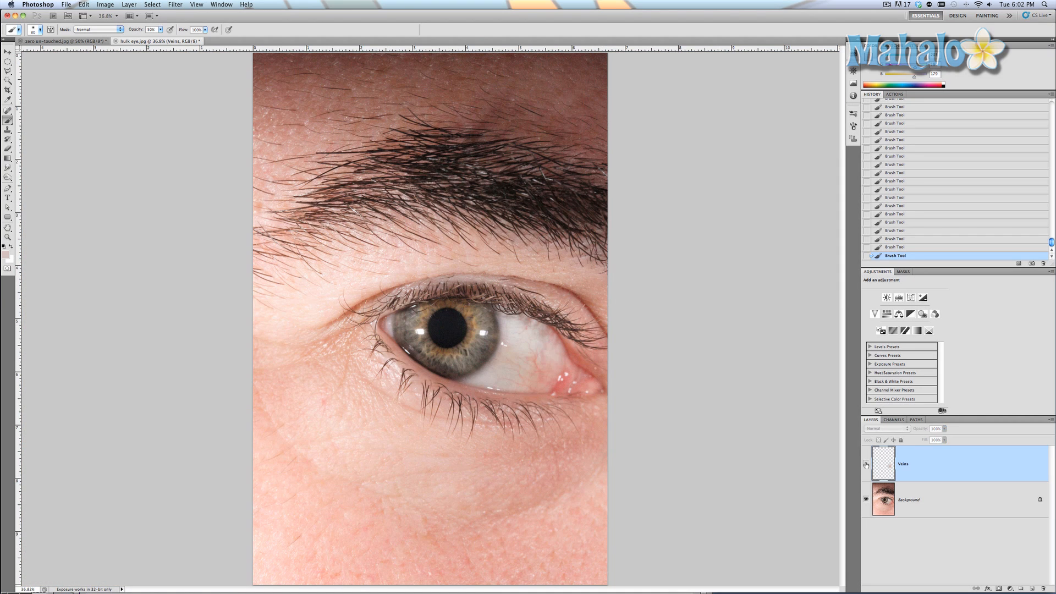